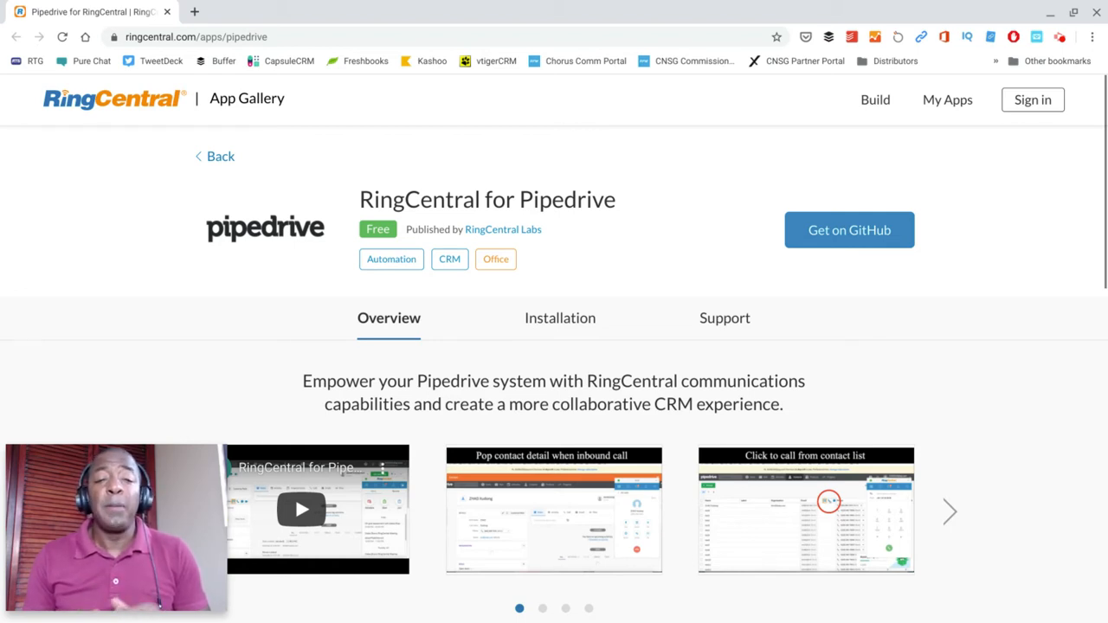
pyautogui.moveTo(531, 246)
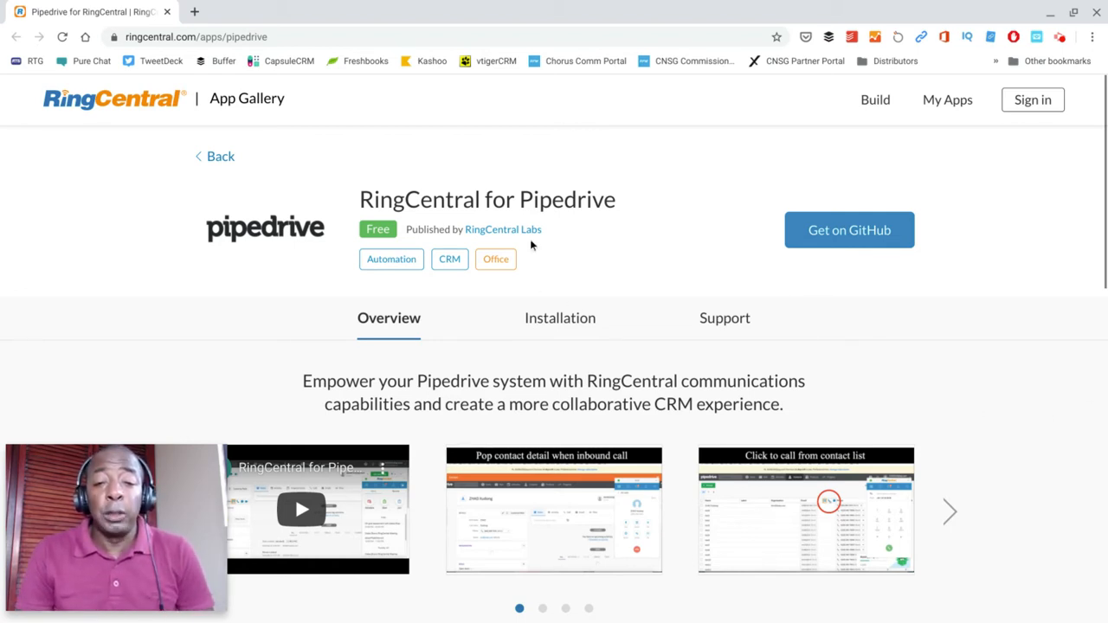
pyautogui.moveTo(629, 234)
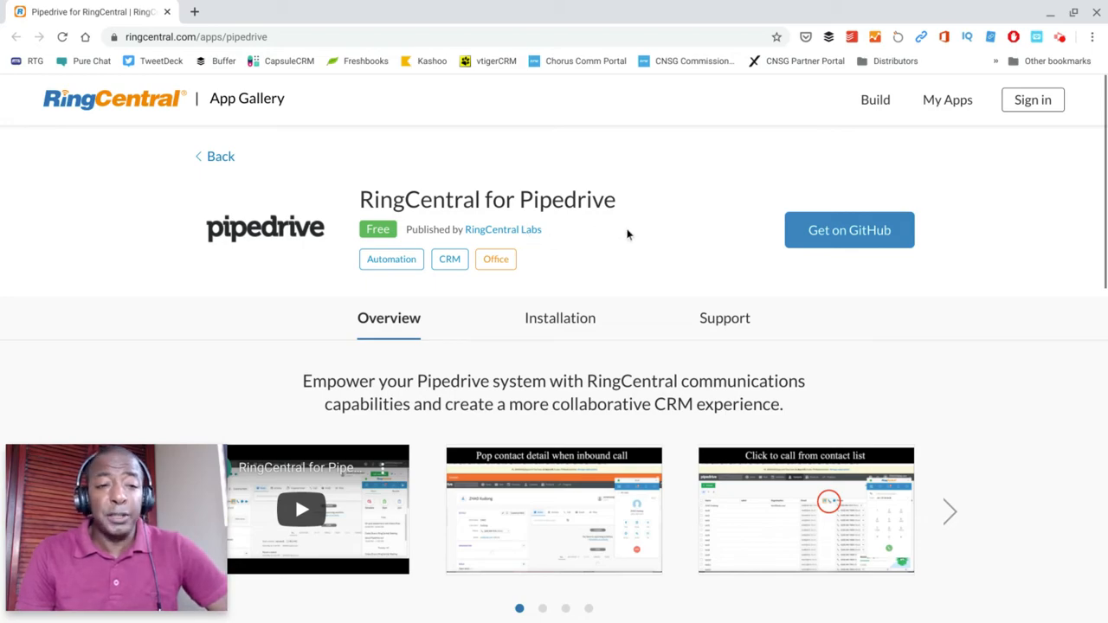
pyautogui.scroll(-3)
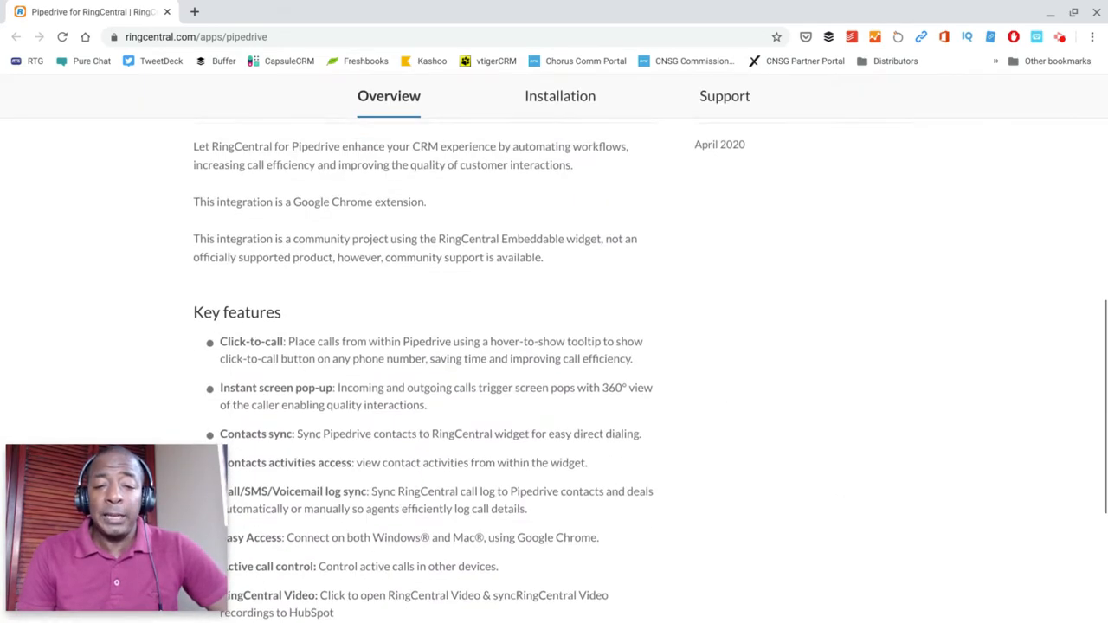
pyautogui.scroll(3)
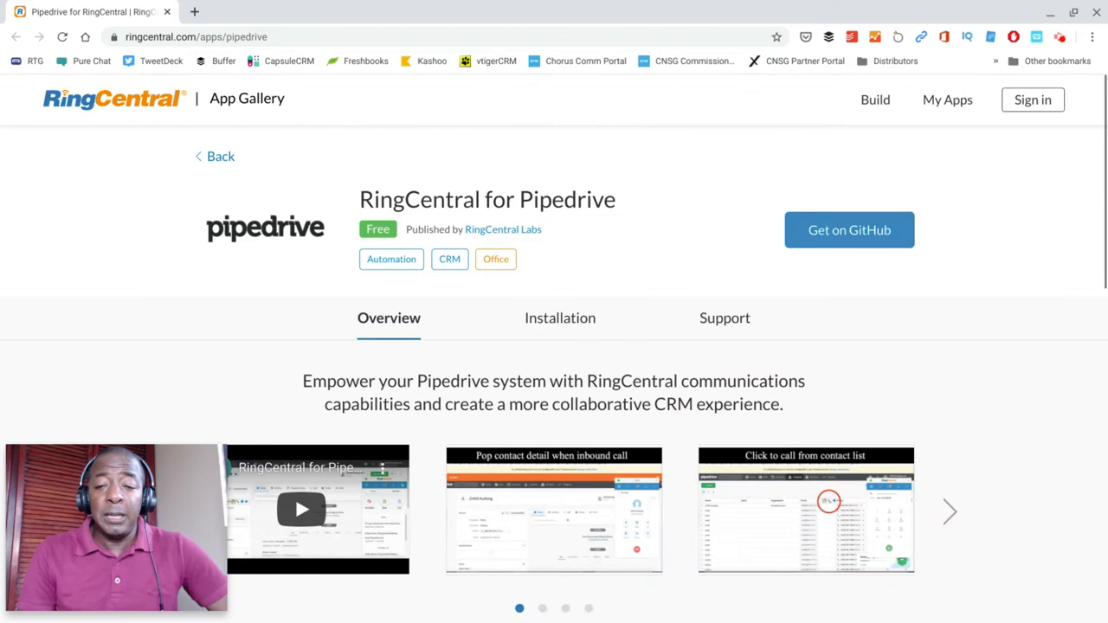
pyautogui.scroll(-3)
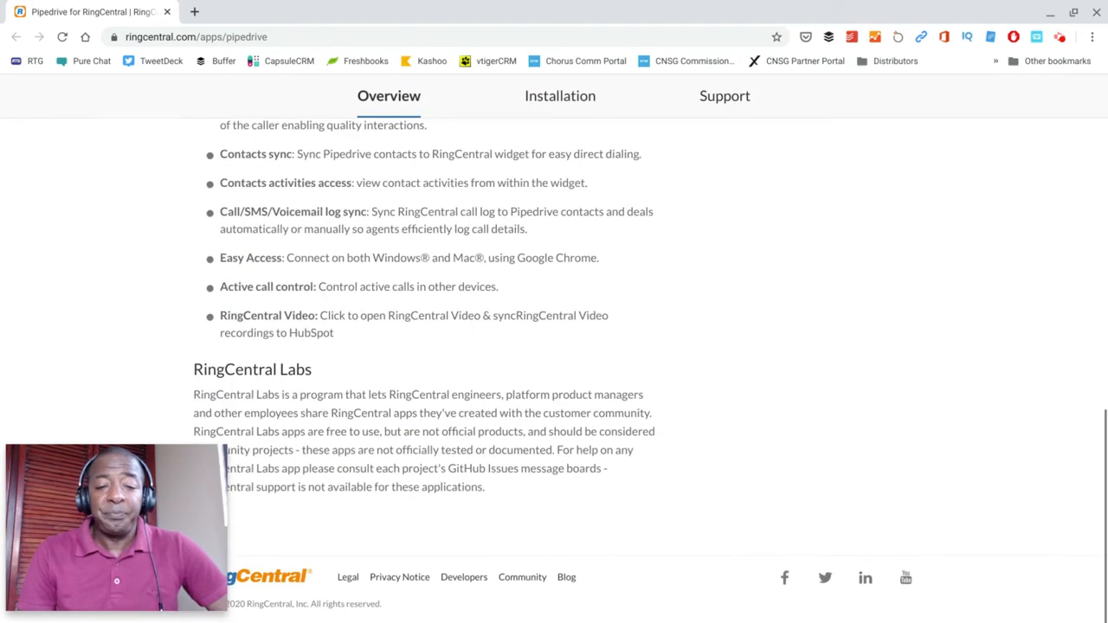
pyautogui.scroll(3)
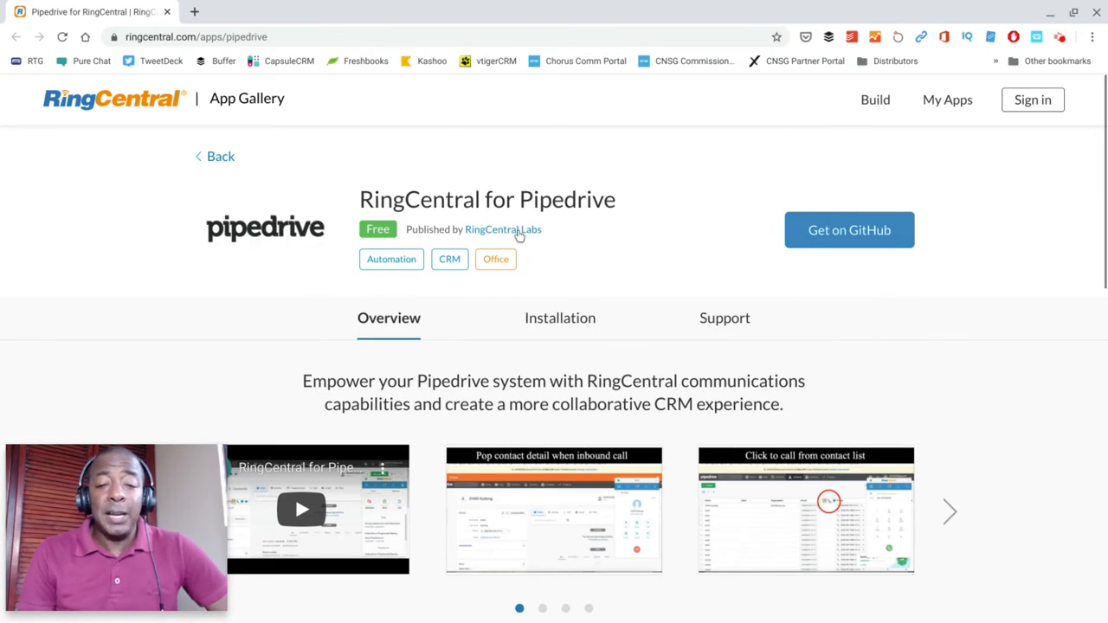
pyautogui.moveTo(657, 172)
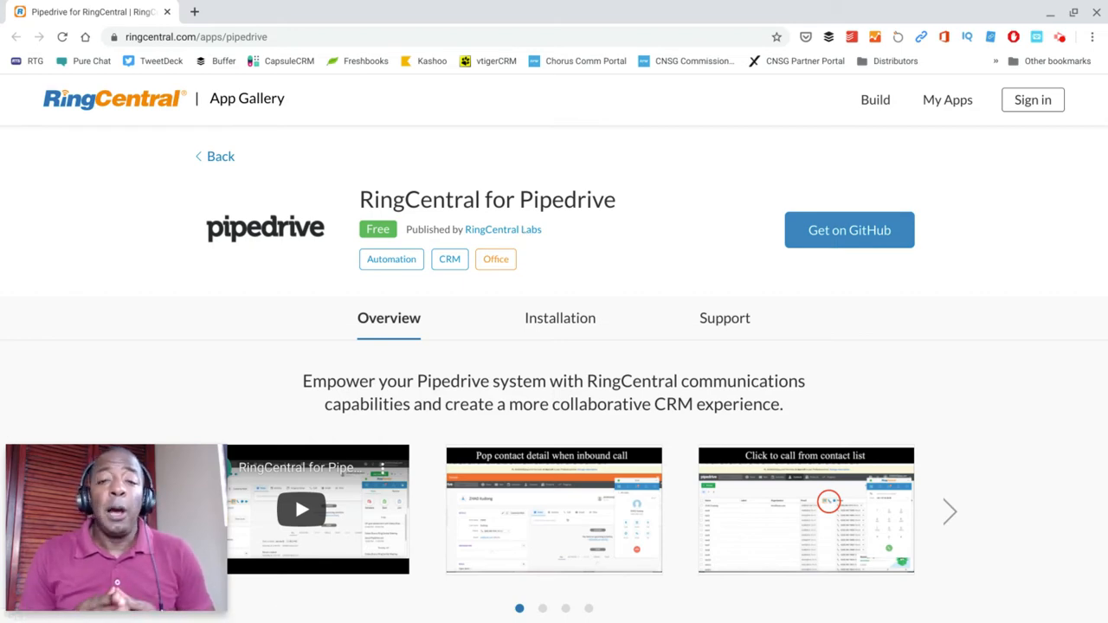
pyautogui.scroll(-3)
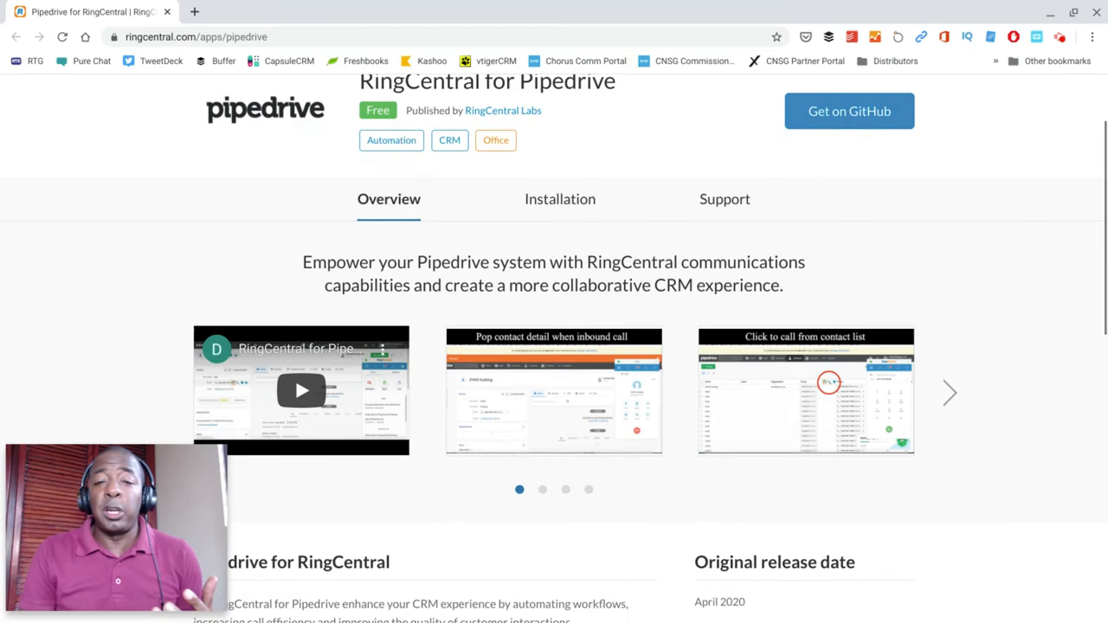
pyautogui.scroll(-3)
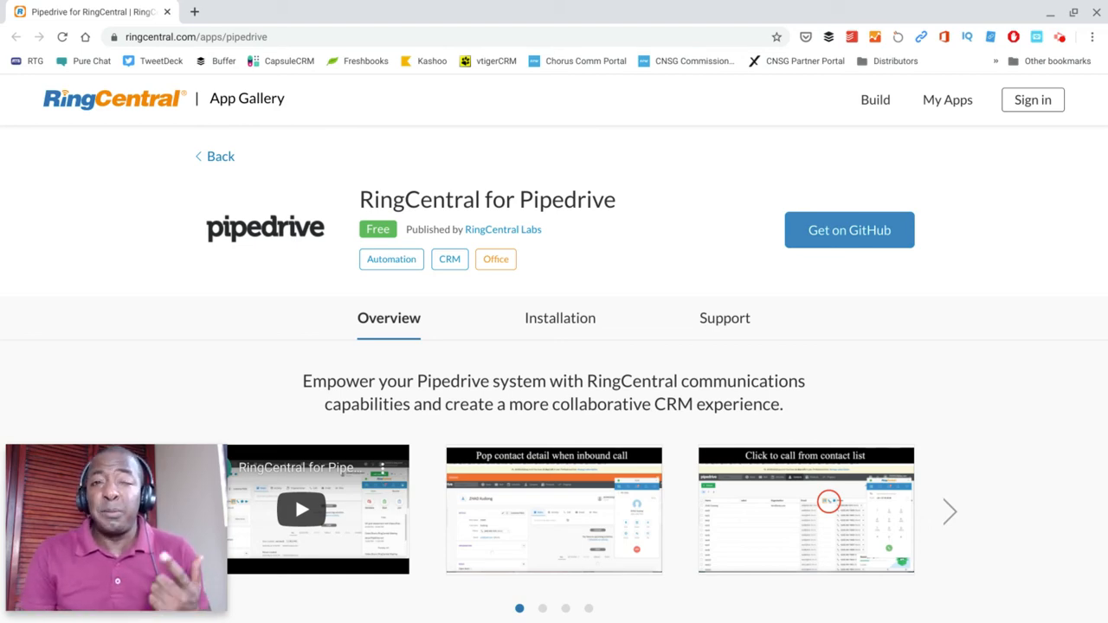
pyautogui.scroll(-3)
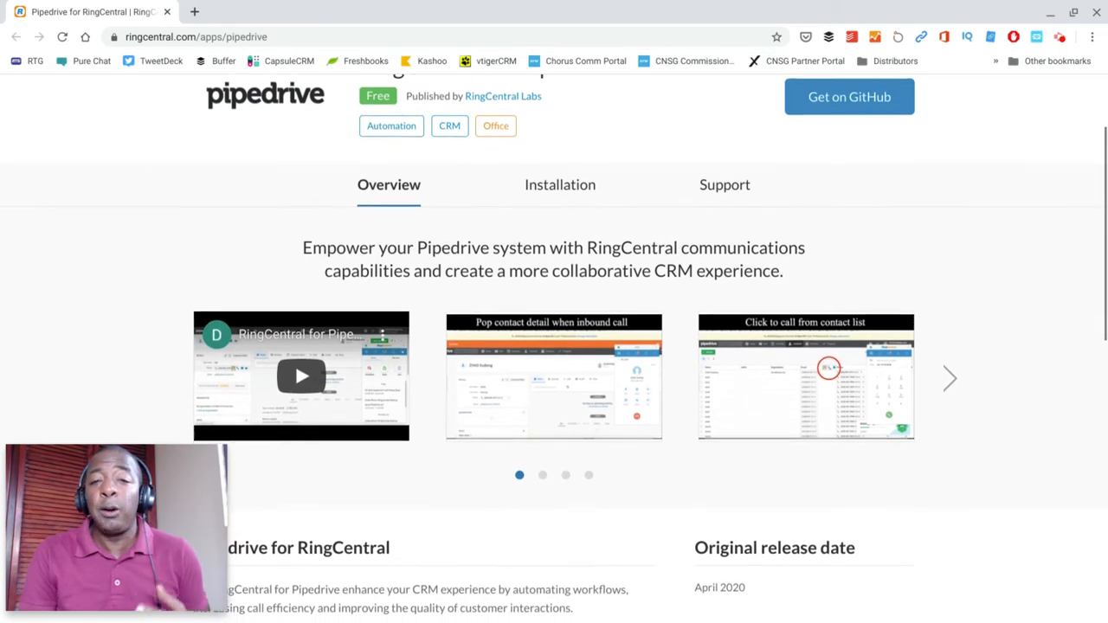
pyautogui.scroll(-3)
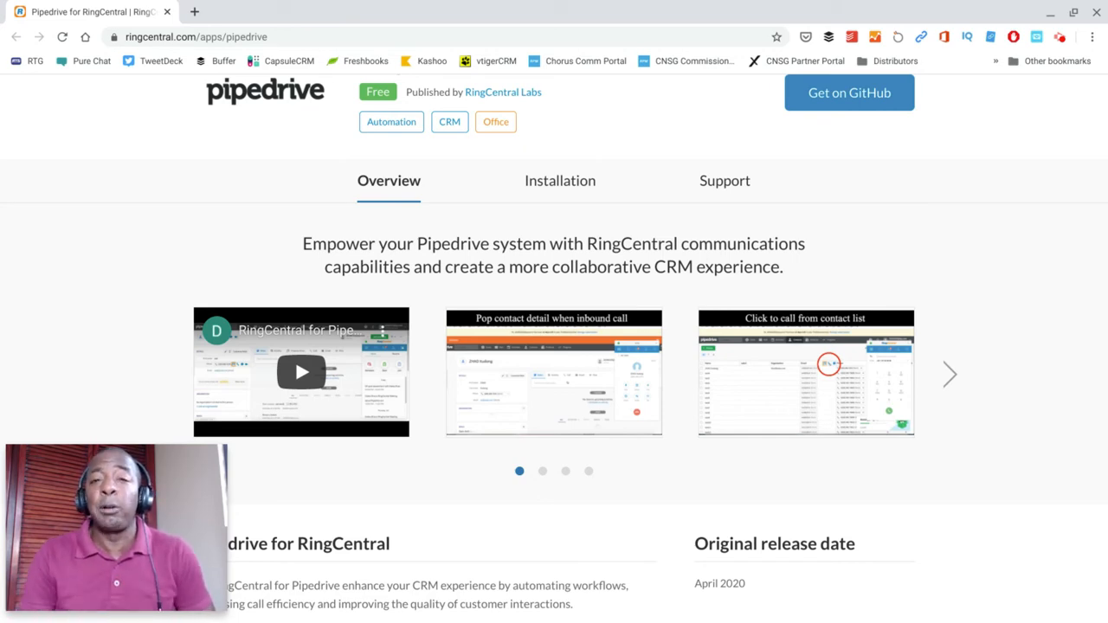
pyautogui.scroll(-3)
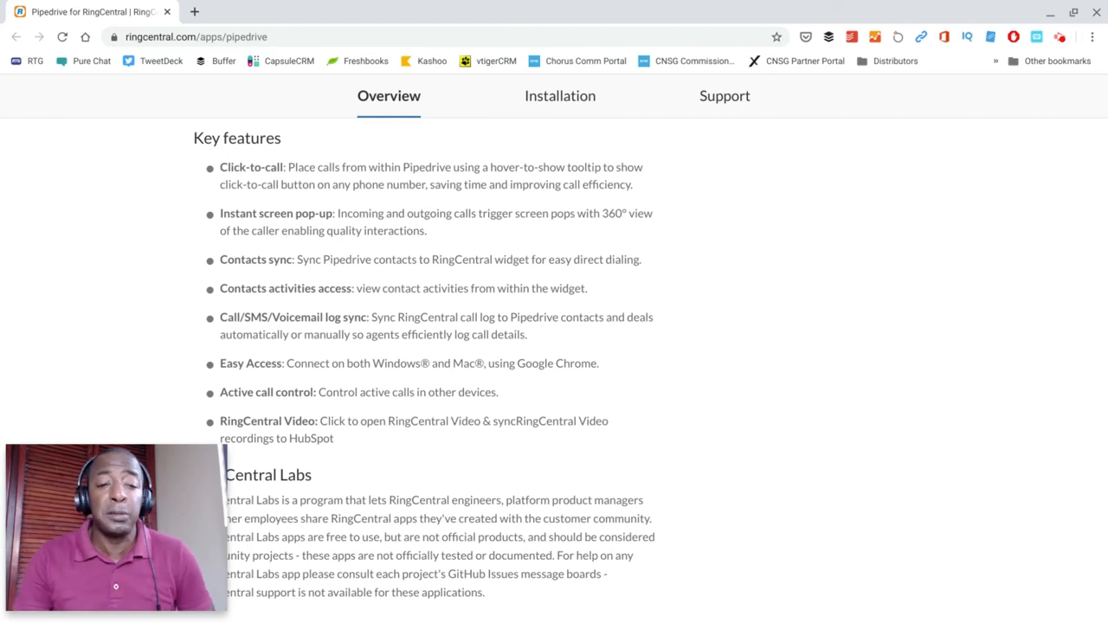
pyautogui.scroll(-3)
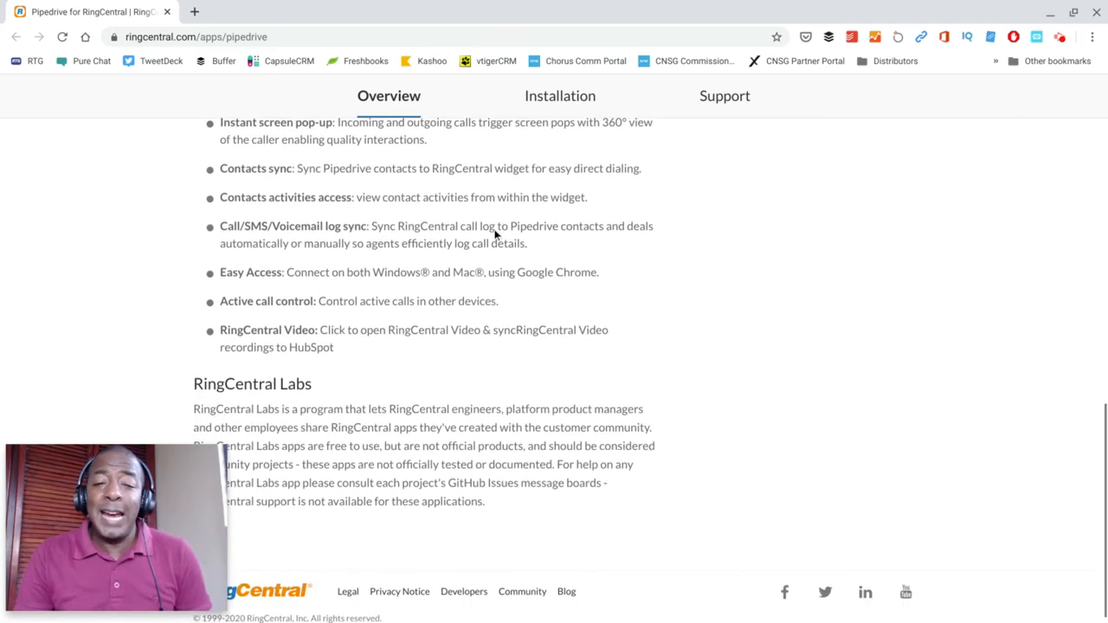
pyautogui.scroll(-3)
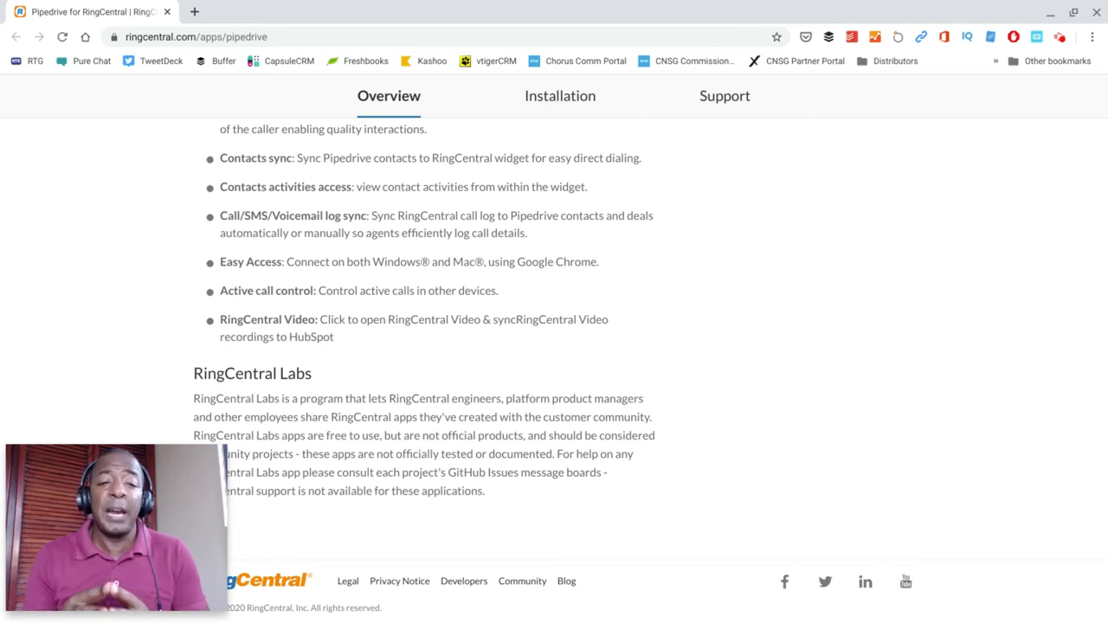
pyautogui.scroll(-3)
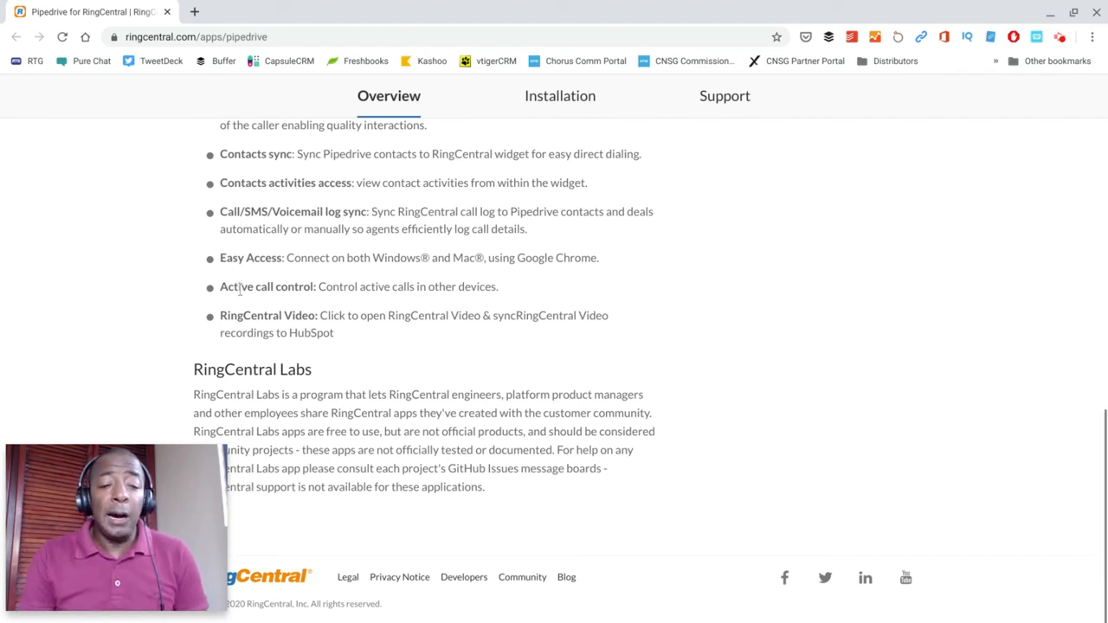
pyautogui.moveTo(434, 301)
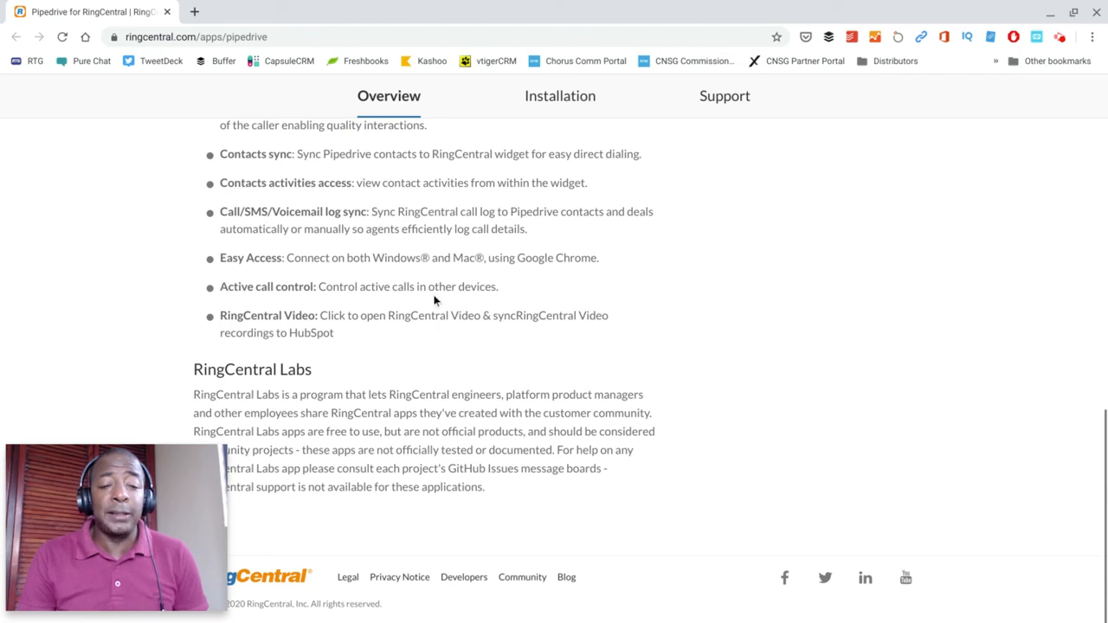
pyautogui.moveTo(426, 287)
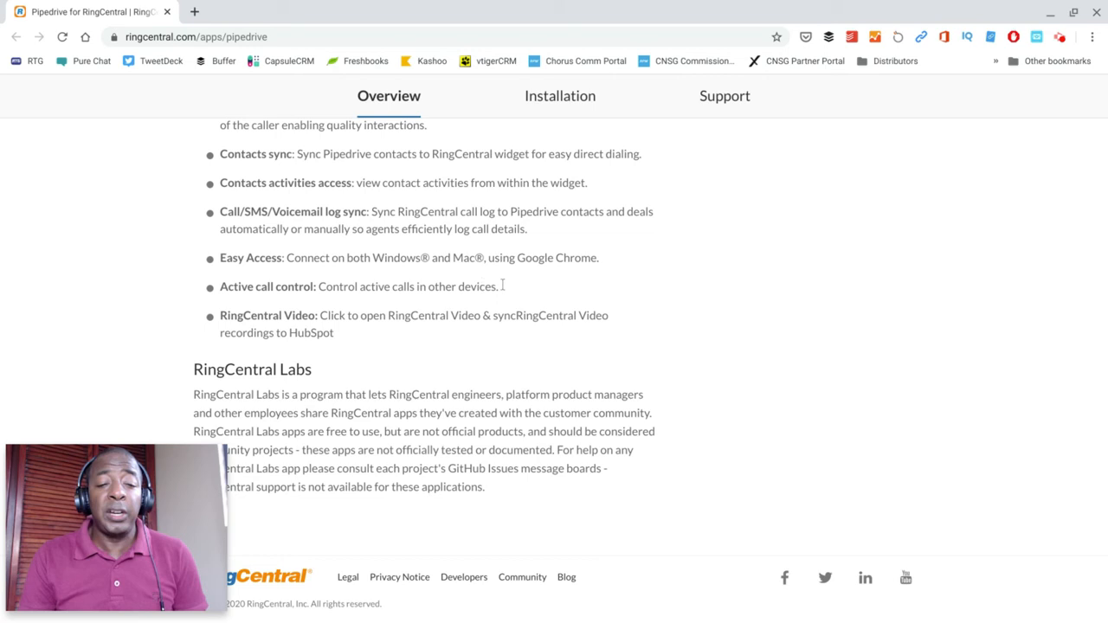
pyautogui.moveTo(363, 305)
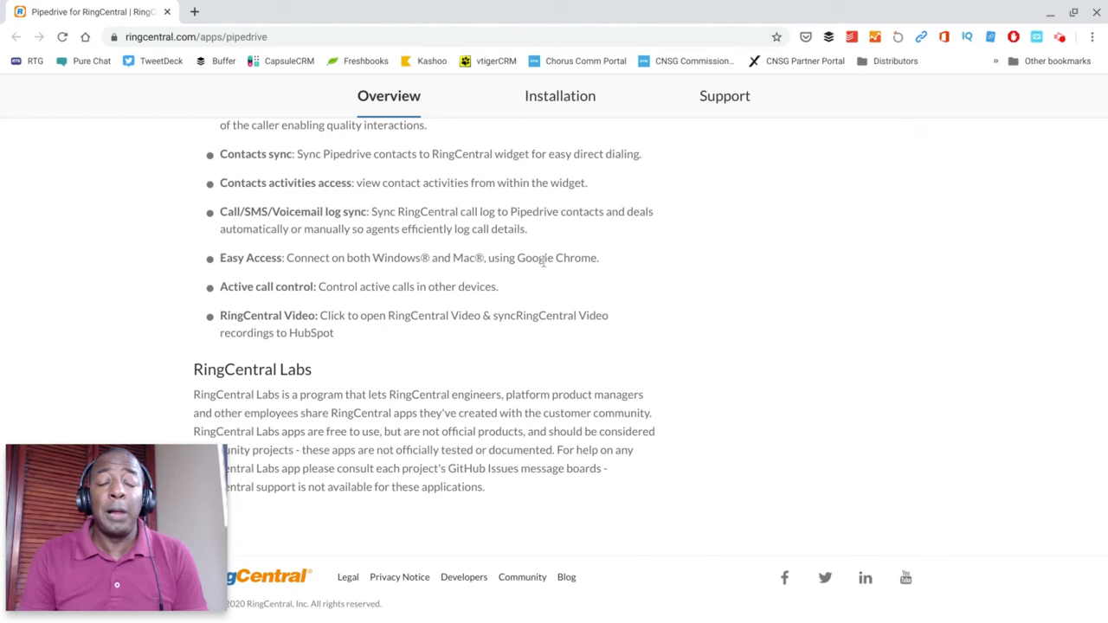
pyautogui.scroll(3)
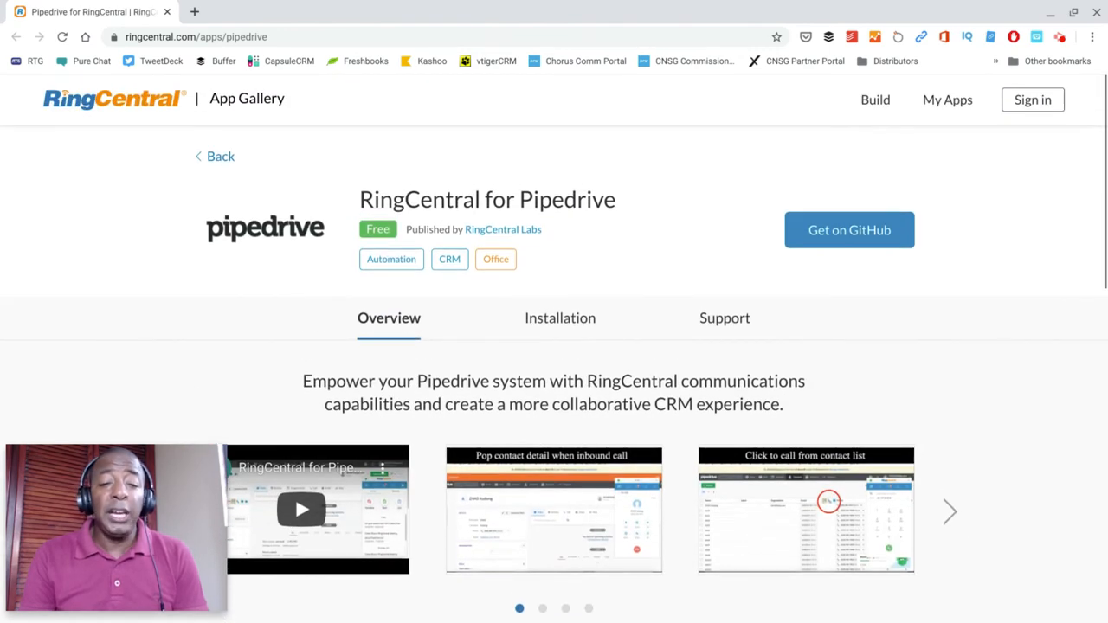